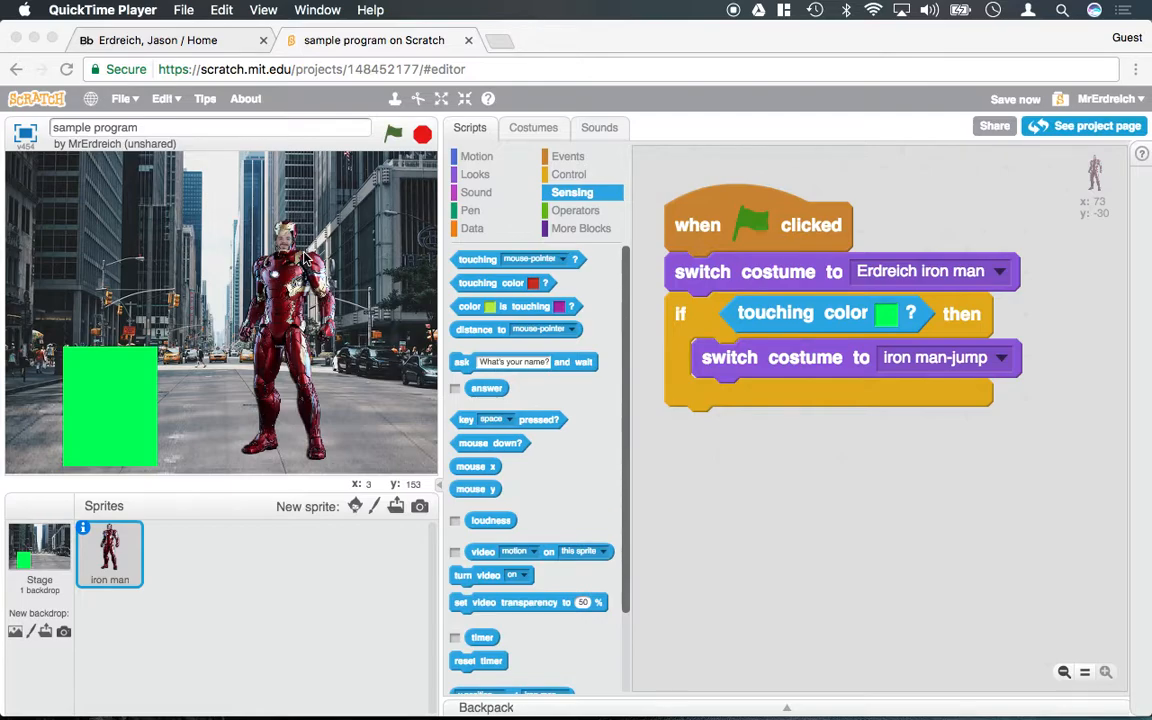
{"action": "mouse_move", "coordinate": [280, 196]}
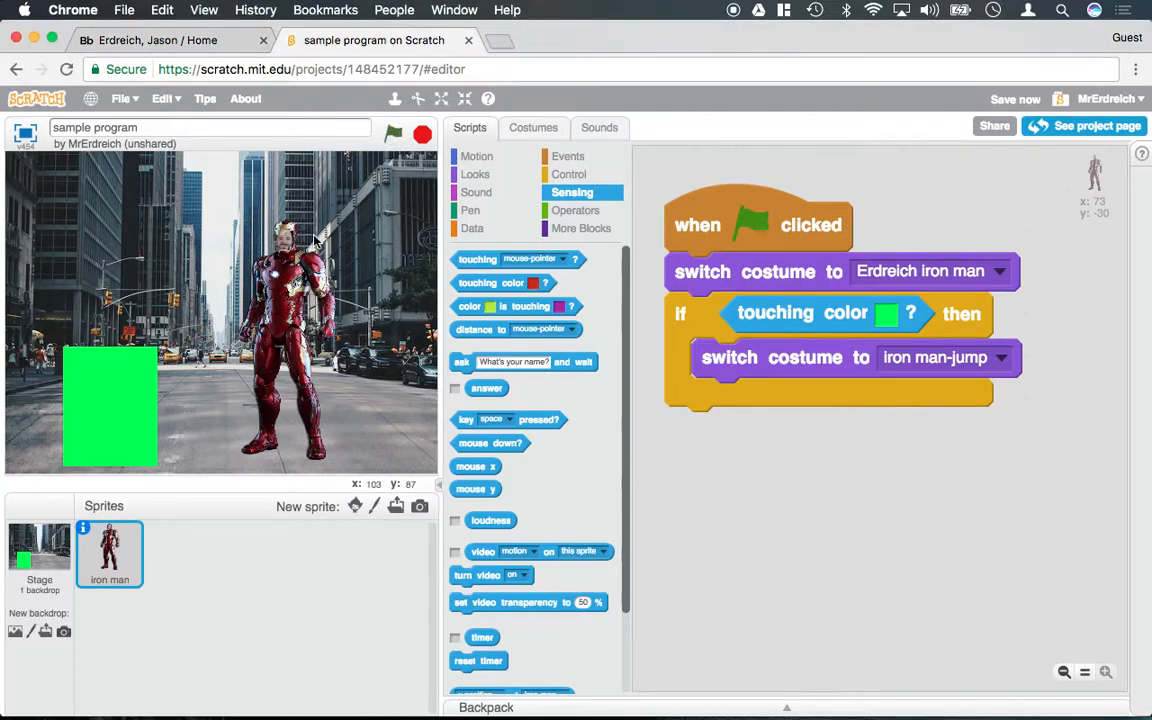
{"action": "mouse_move", "coordinate": [316, 240]}
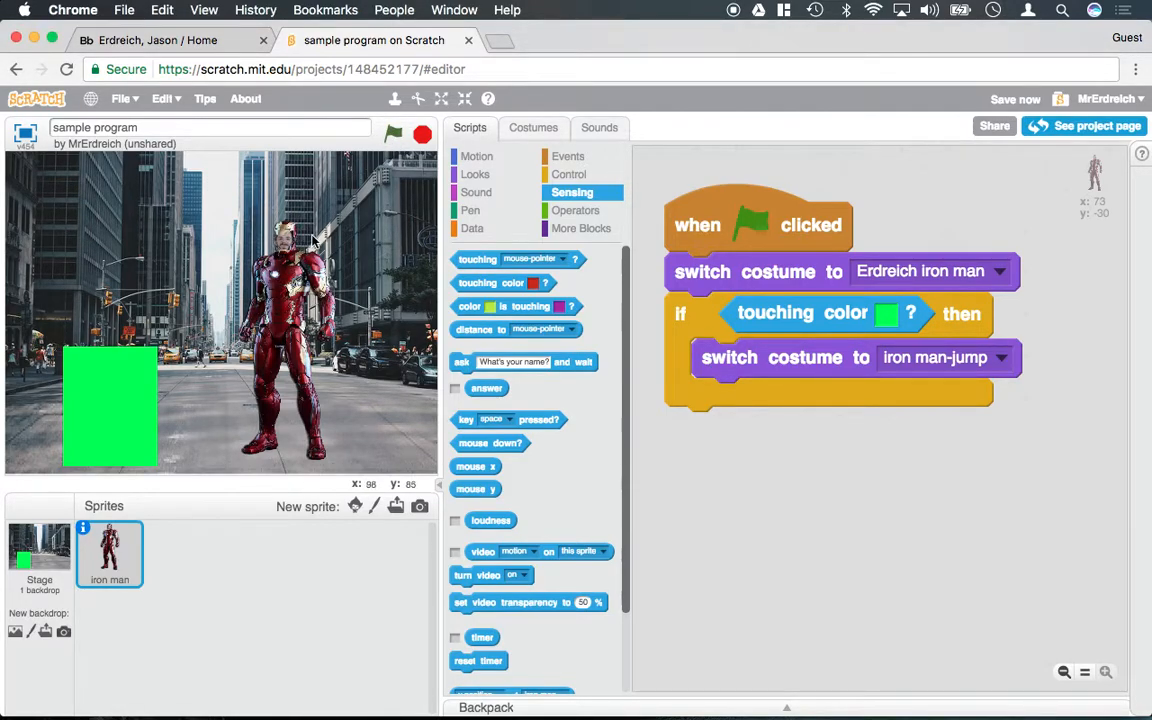
{"action": "mouse_move", "coordinate": [242, 332]}
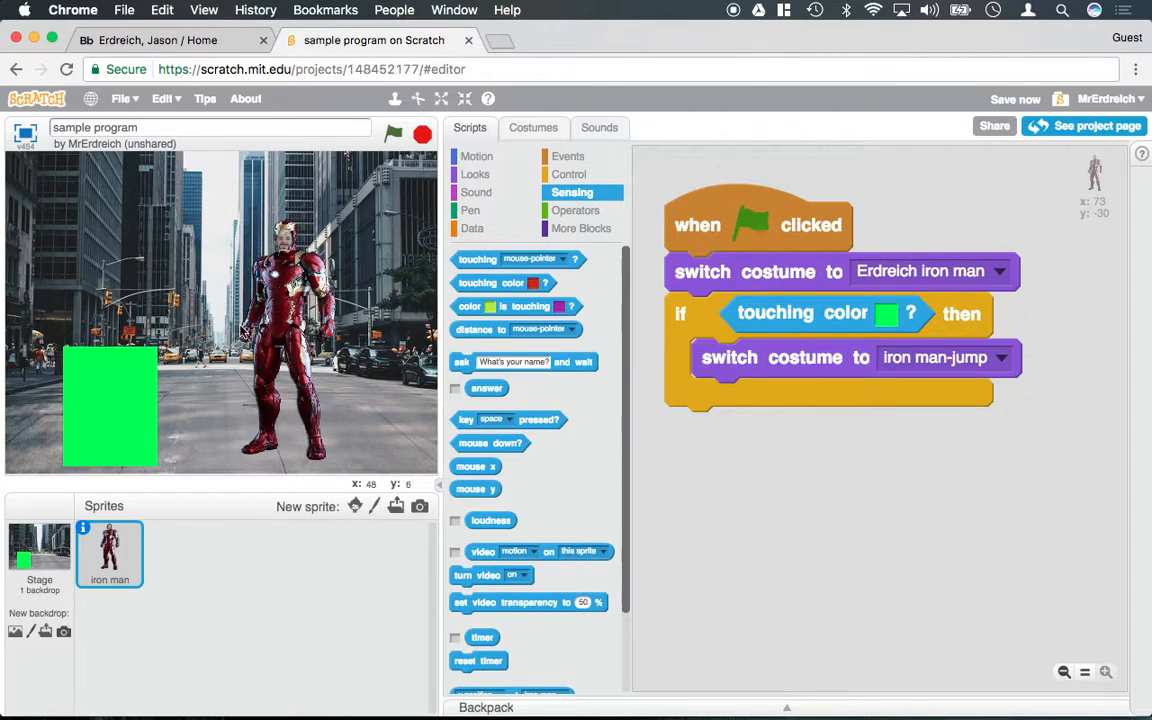
{"action": "mouse_move", "coordinate": [290, 344]}
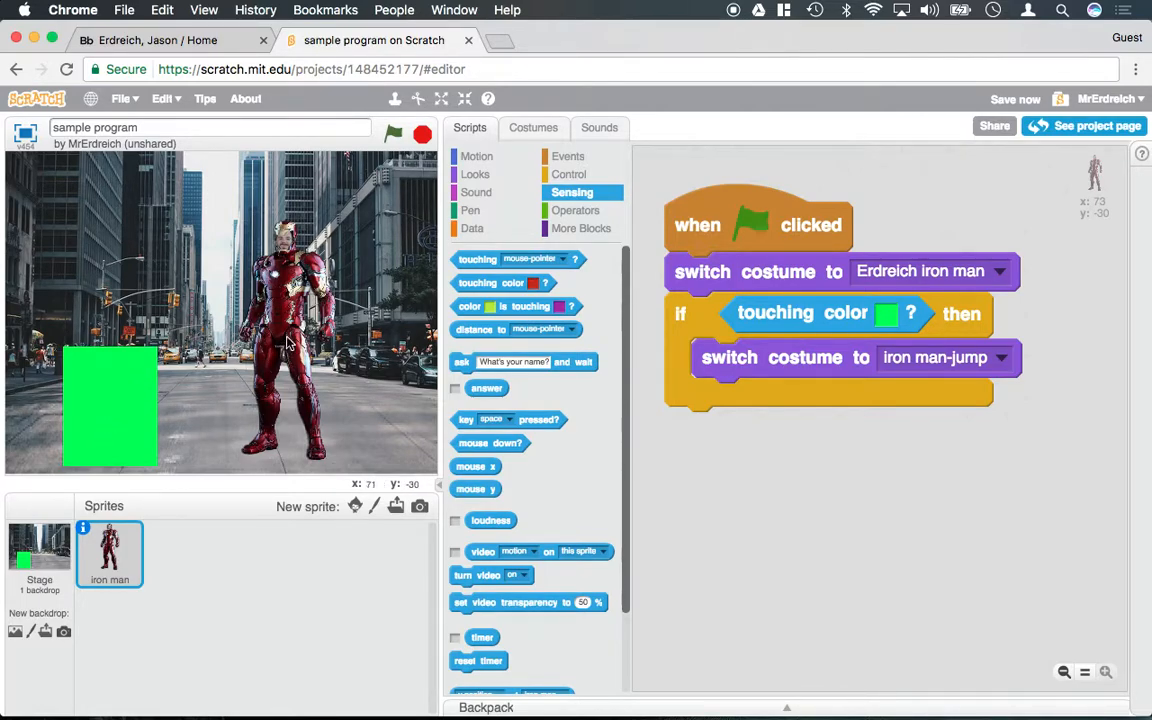
Run the costume-switch script repeatedly with the green flag to check Iron Man returns to his standing costume.
{"action": "left_click", "coordinate": [392, 134]}
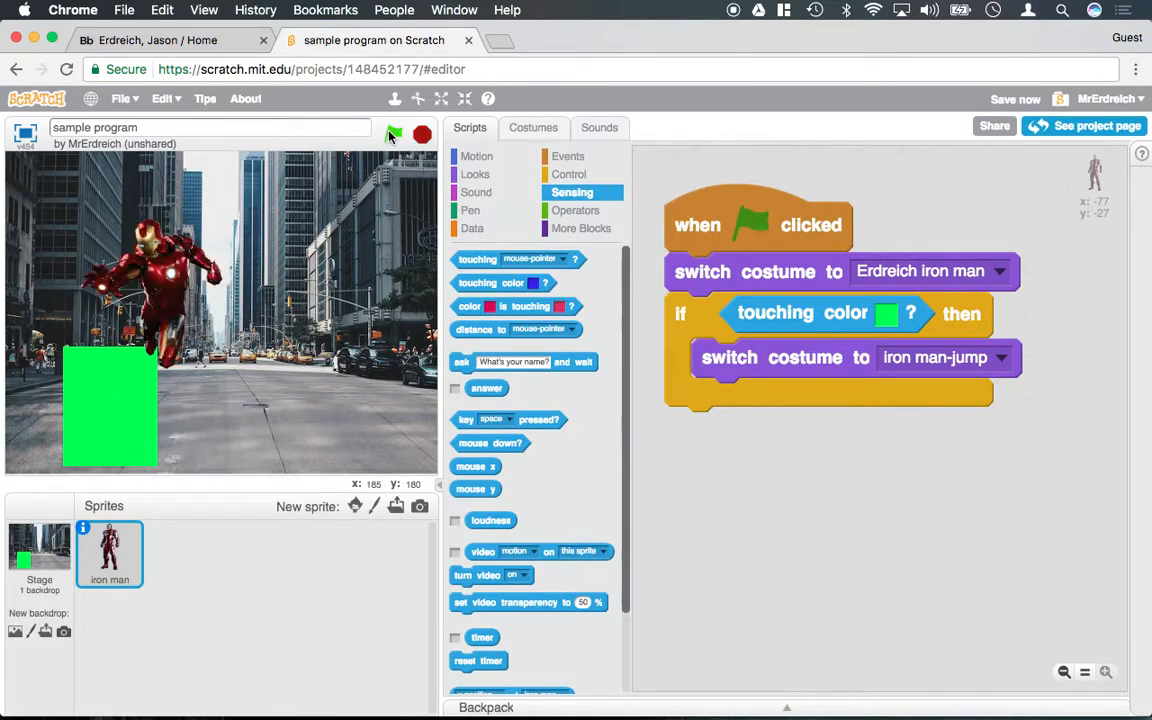
{"action": "left_click", "coordinate": [392, 134]}
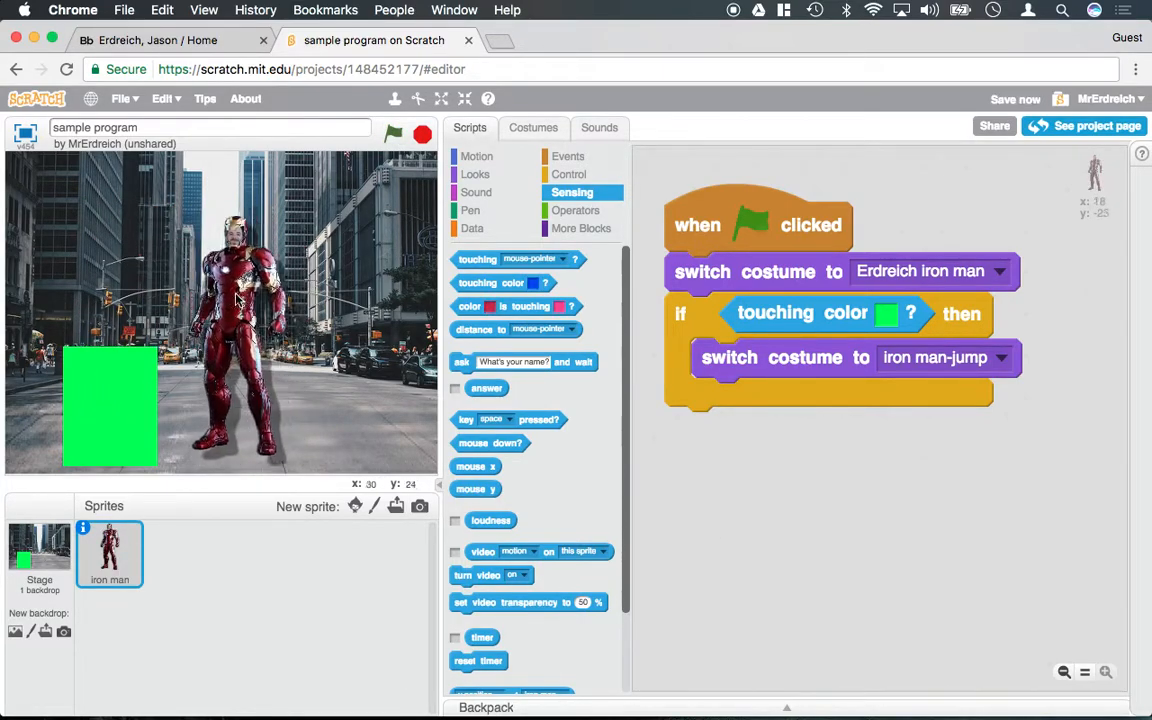
{"action": "left_click", "coordinate": [392, 134]}
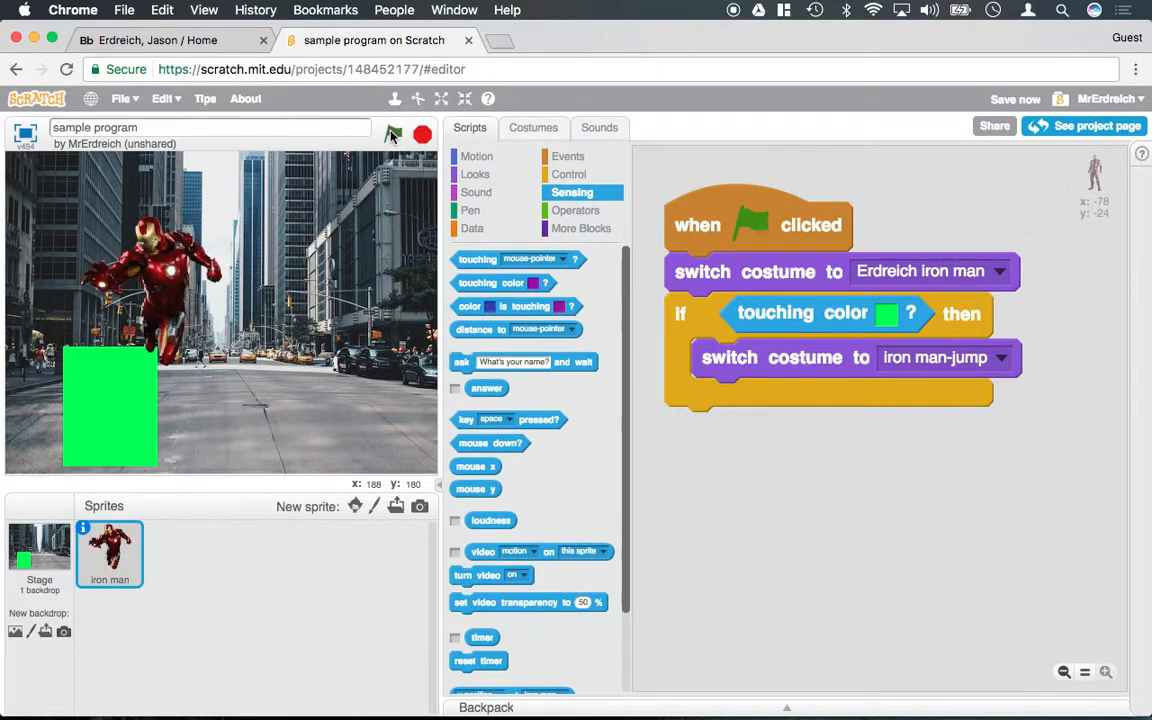
{"action": "left_click", "coordinate": [392, 134]}
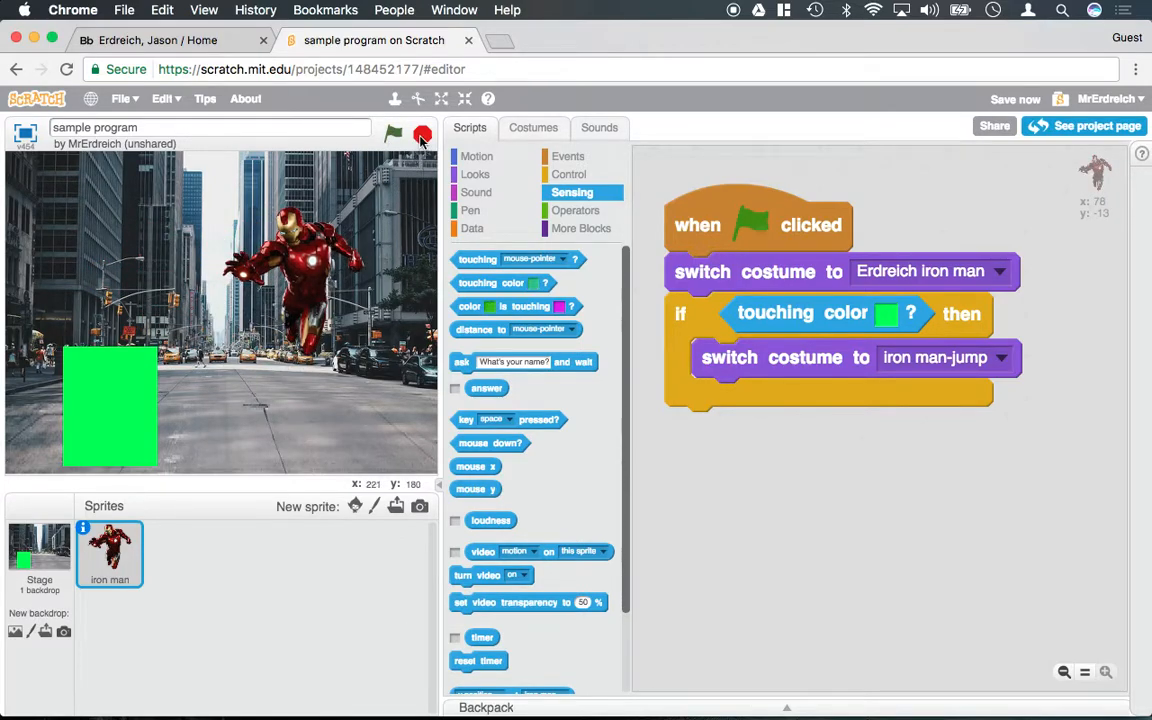
{"action": "left_click", "coordinate": [392, 132]}
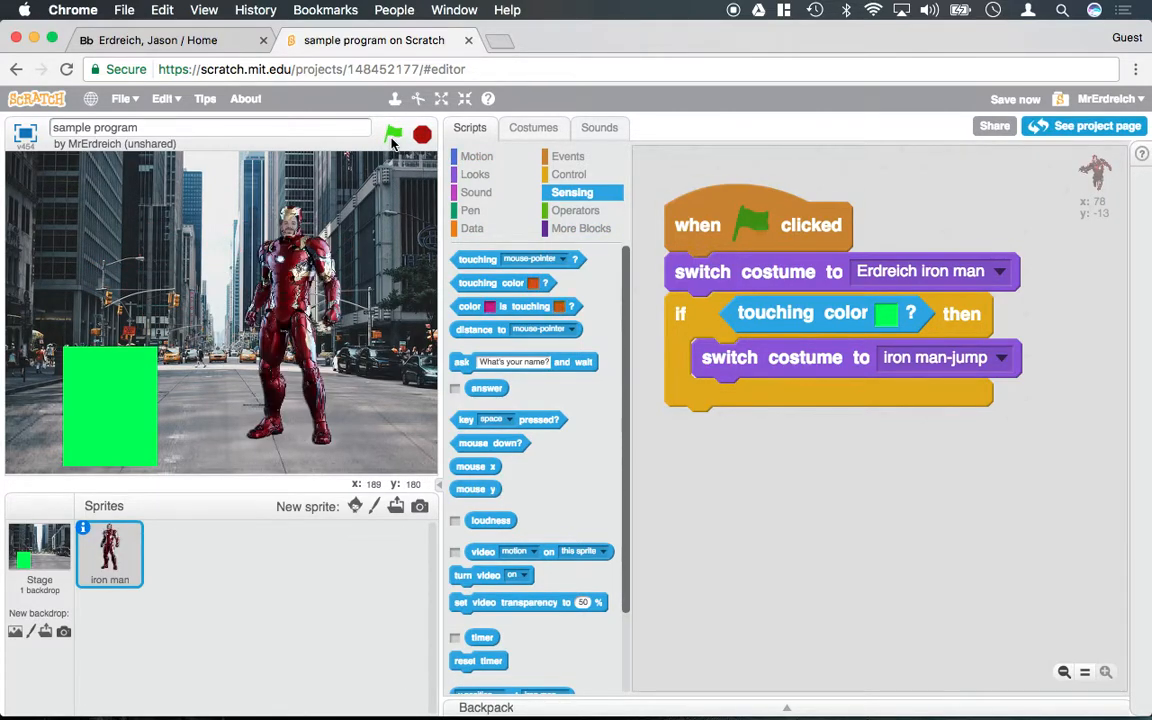
{"action": "left_click", "coordinate": [392, 136]}
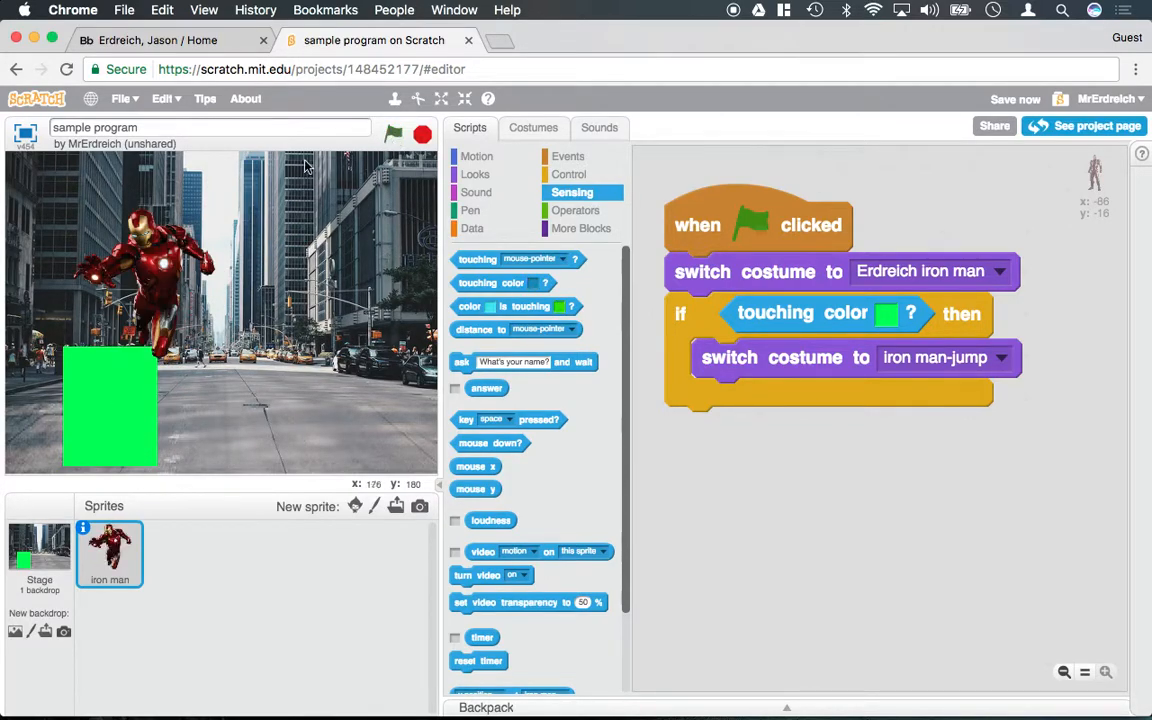
{"action": "left_click", "coordinate": [392, 134]}
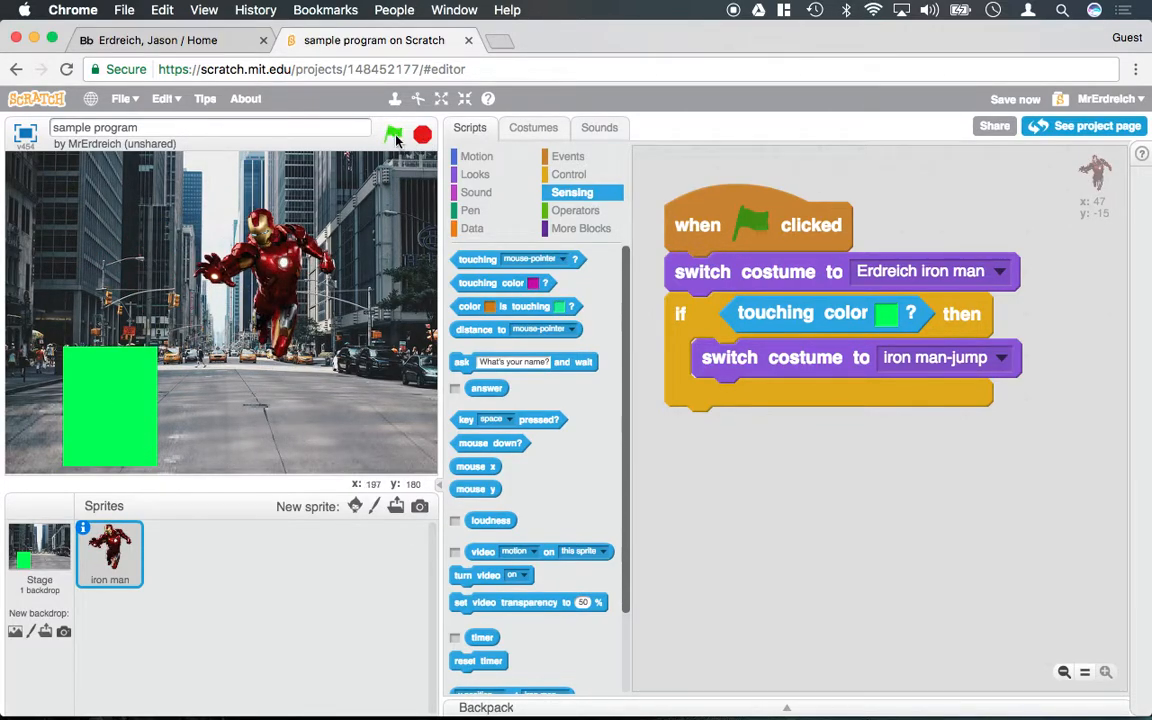
{"action": "left_click", "coordinate": [568, 156]}
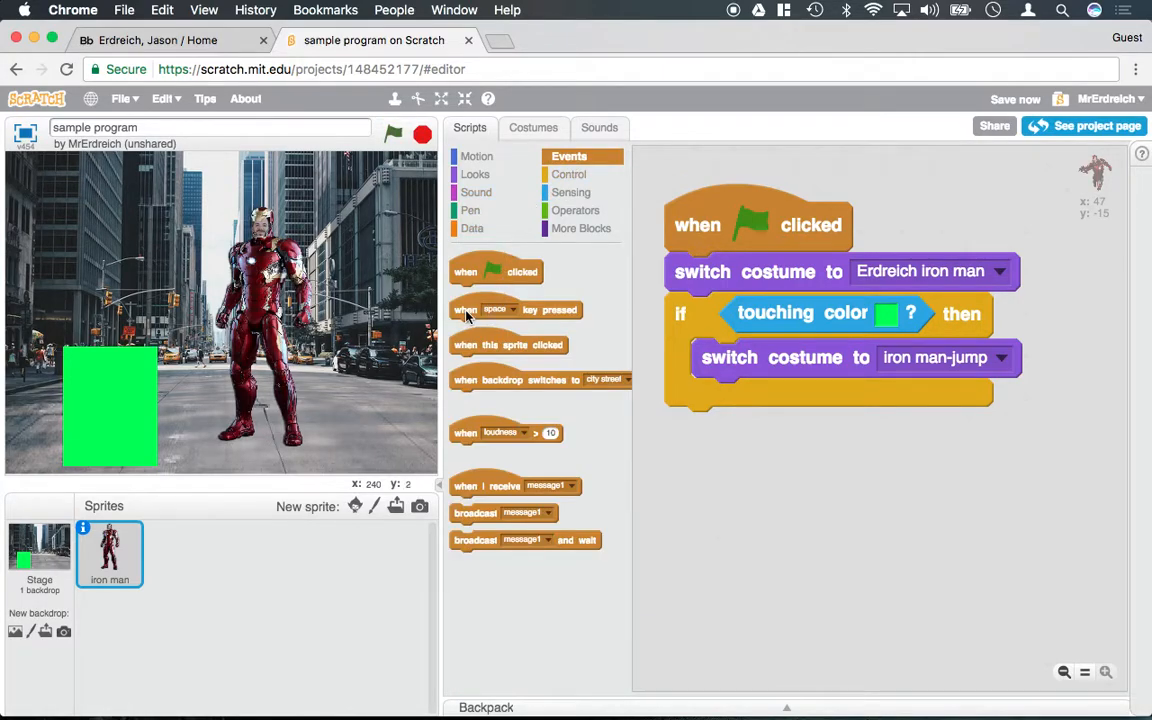
Set the new key hat to left arrow and attach 'change x by -10' beneath it.
{"action": "left_click", "coordinate": [808, 460]}
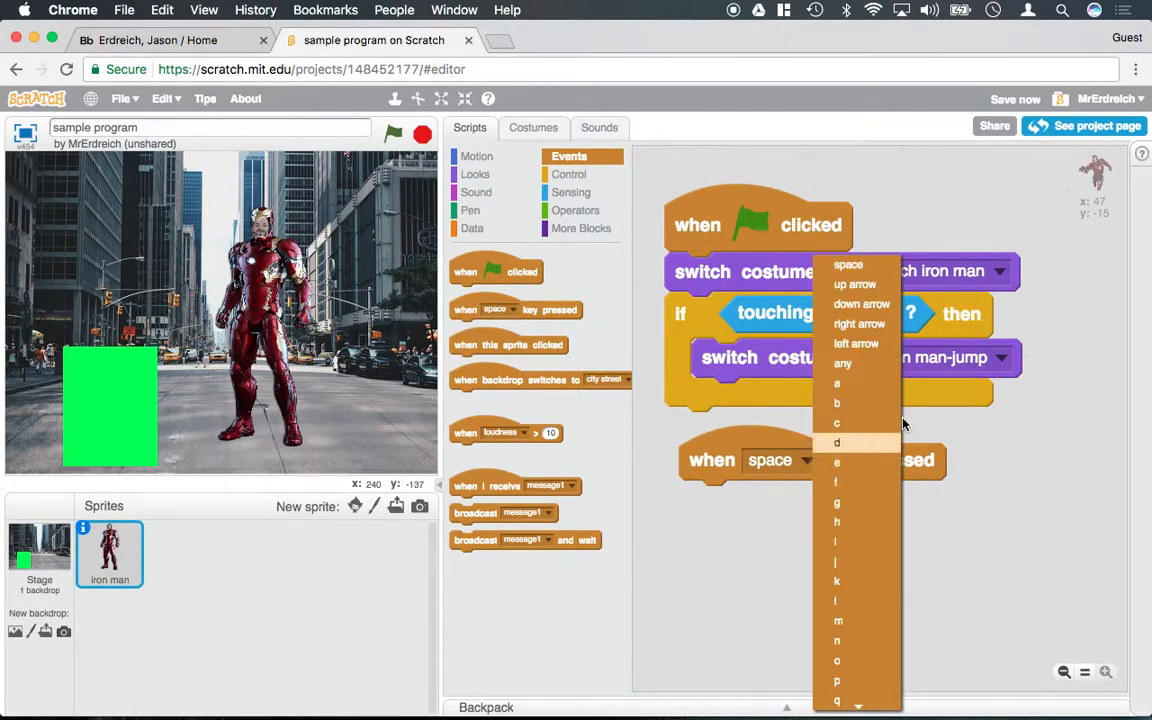
{"action": "left_click", "coordinate": [860, 344]}
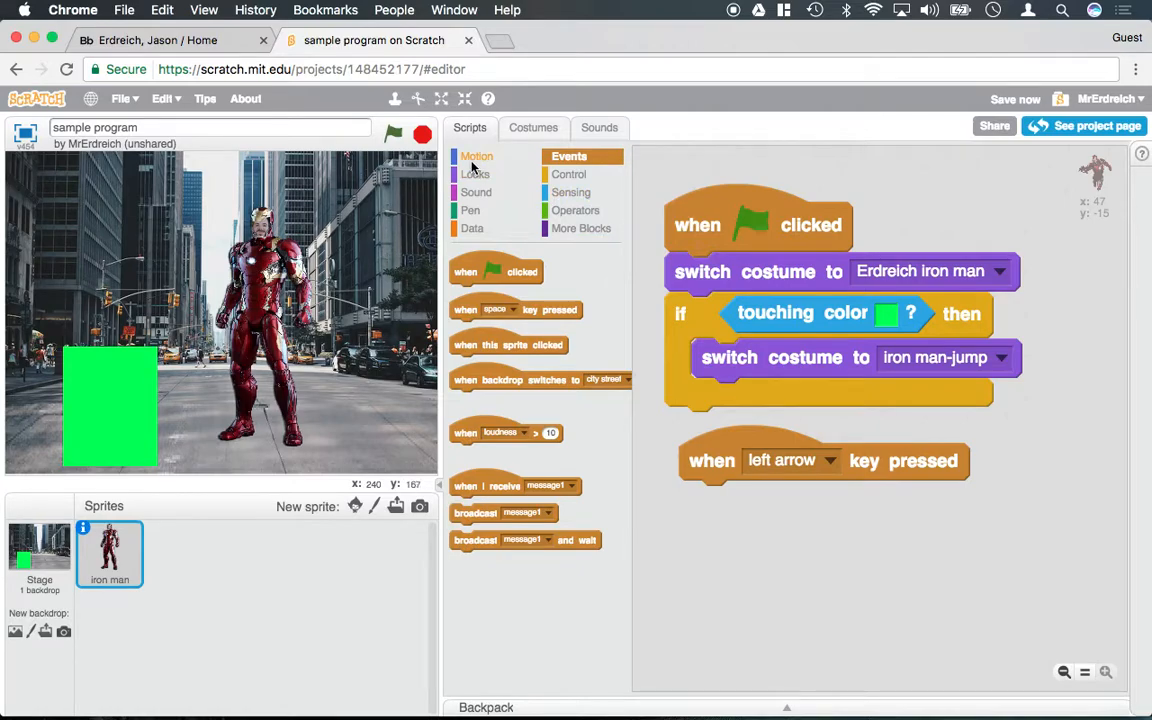
{"action": "left_click", "coordinate": [476, 156]}
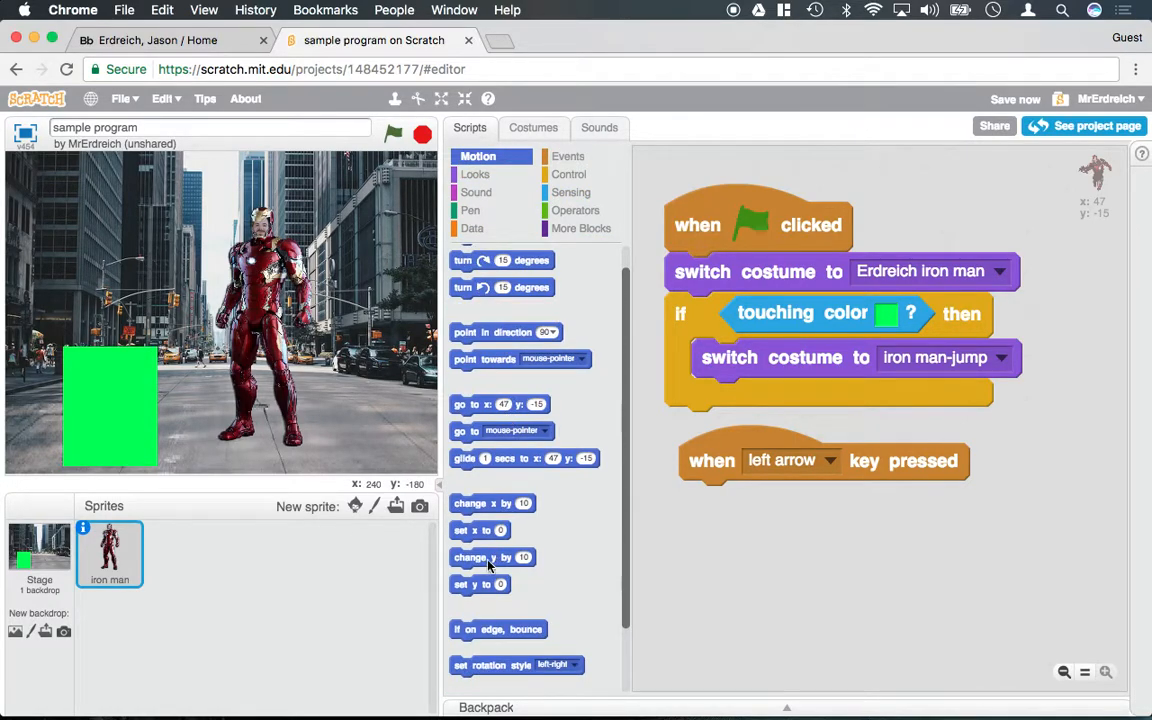
{"action": "left_click_drag", "start_coordinate": [492, 504], "coordinate": [764, 500]}
{"action": "type", "text": "-10"}
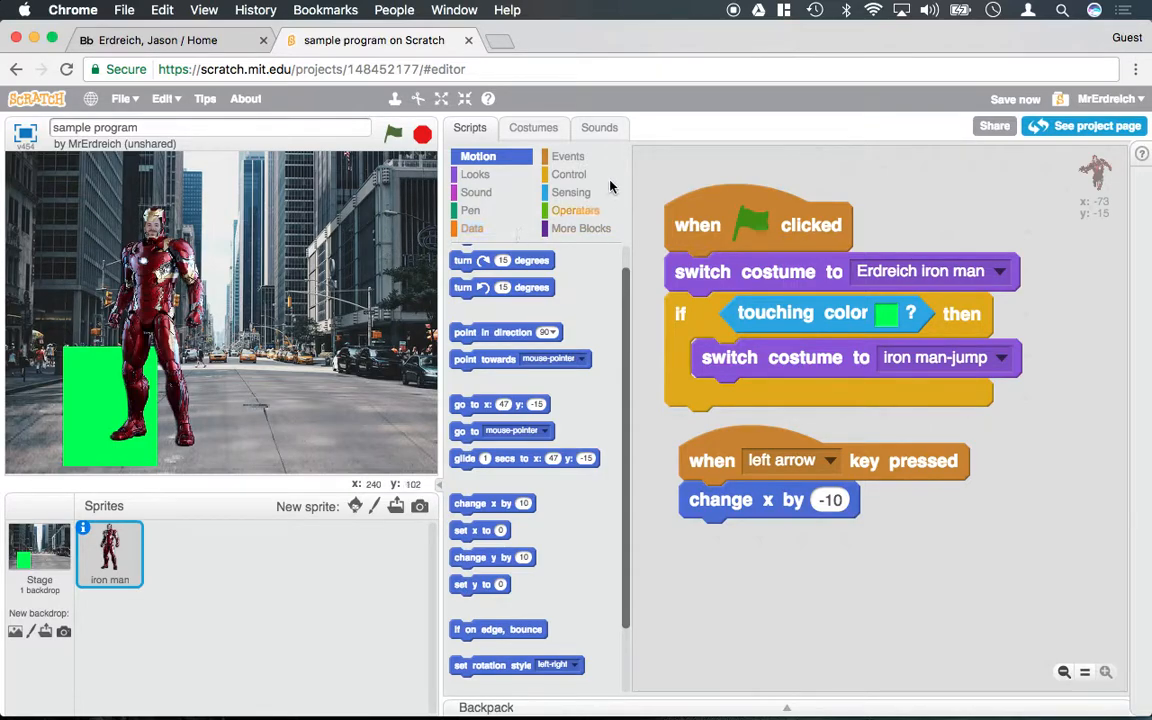
{"action": "left_click", "coordinate": [568, 156]}
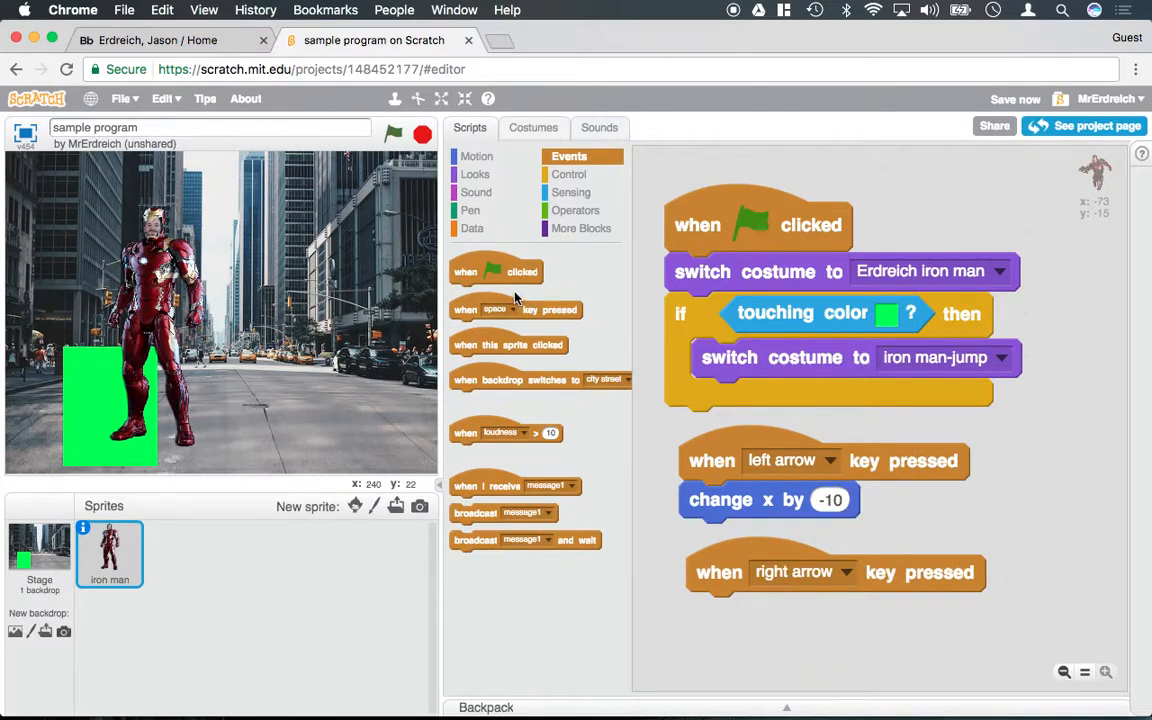
{"action": "mouse_move", "coordinate": [576, 210]}
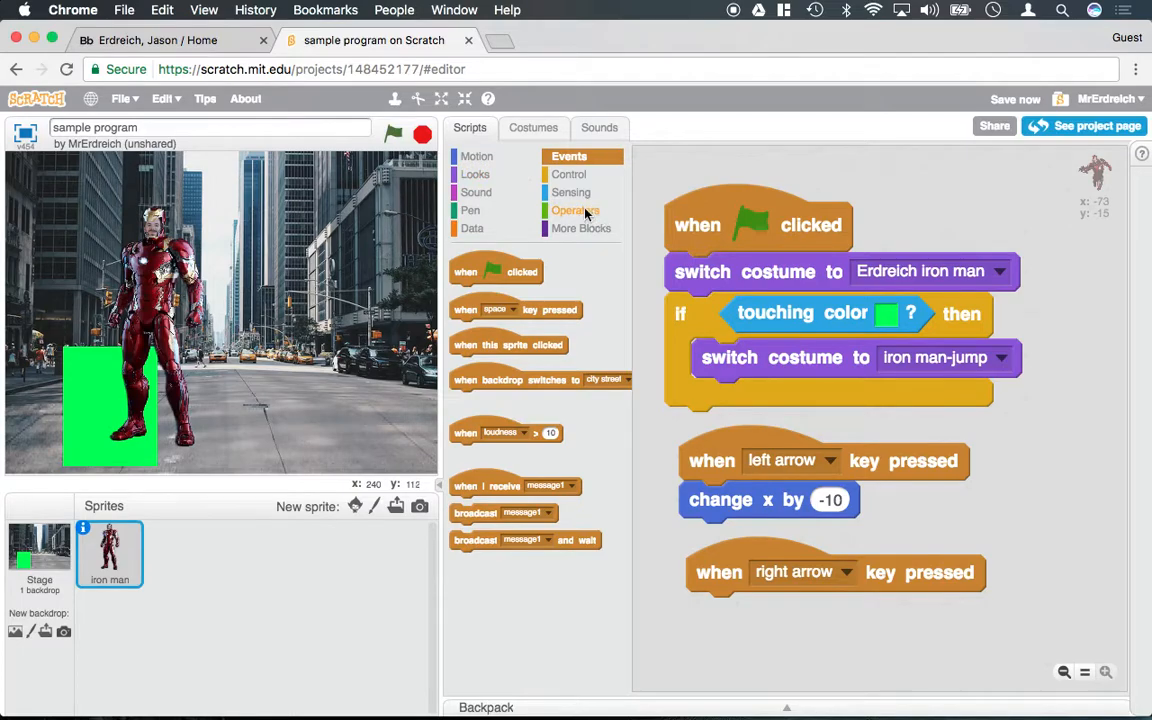
Attach 'change x by 10' under the right arrow hat and test moving Iron Man with the arrow keys.
{"action": "left_click", "coordinate": [476, 156]}
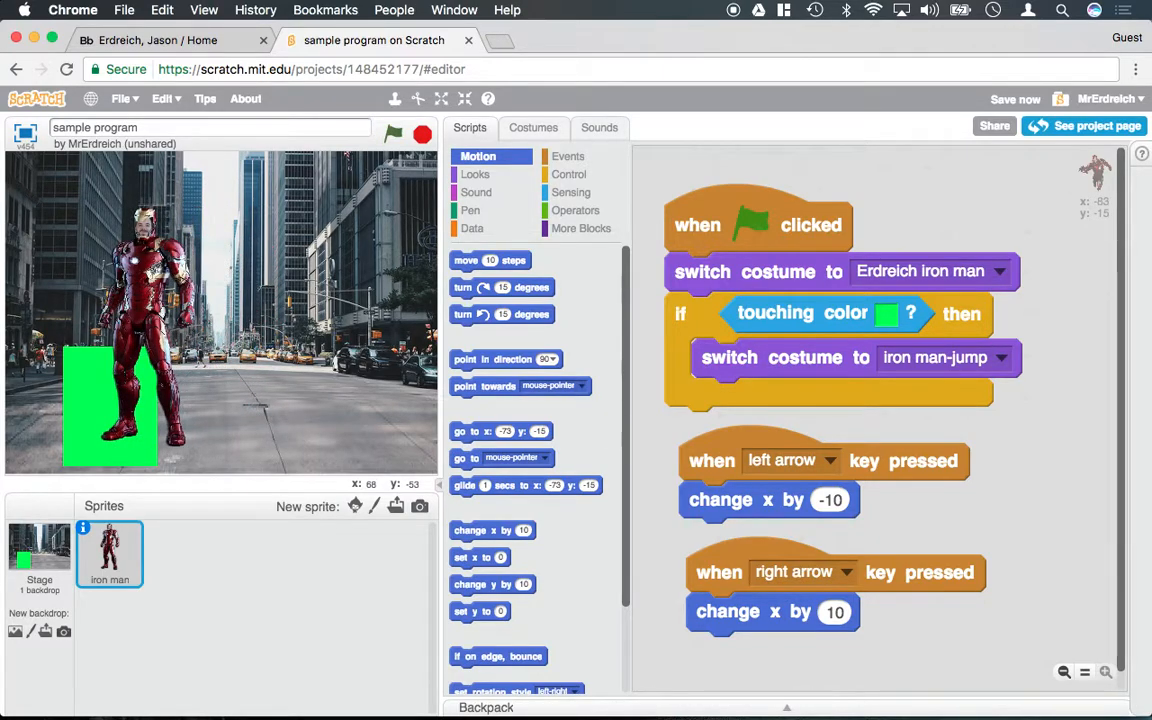
{"action": "left_click", "coordinate": [392, 132]}
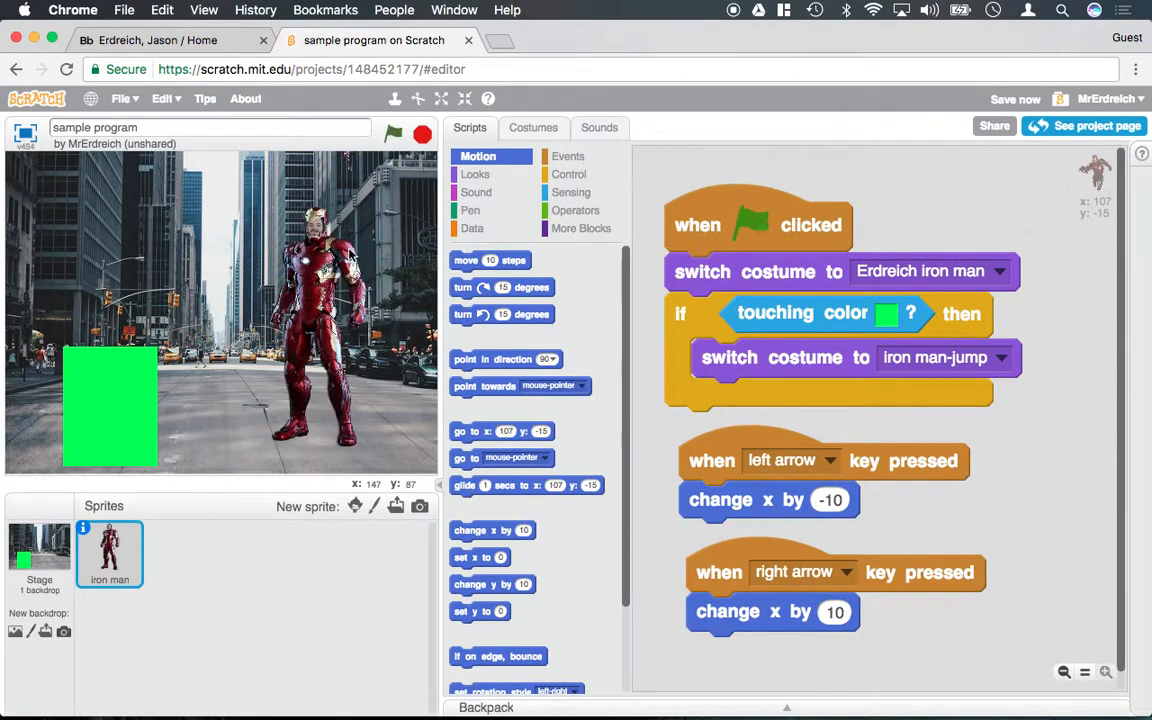
{"action": "left_click", "coordinate": [570, 174]}
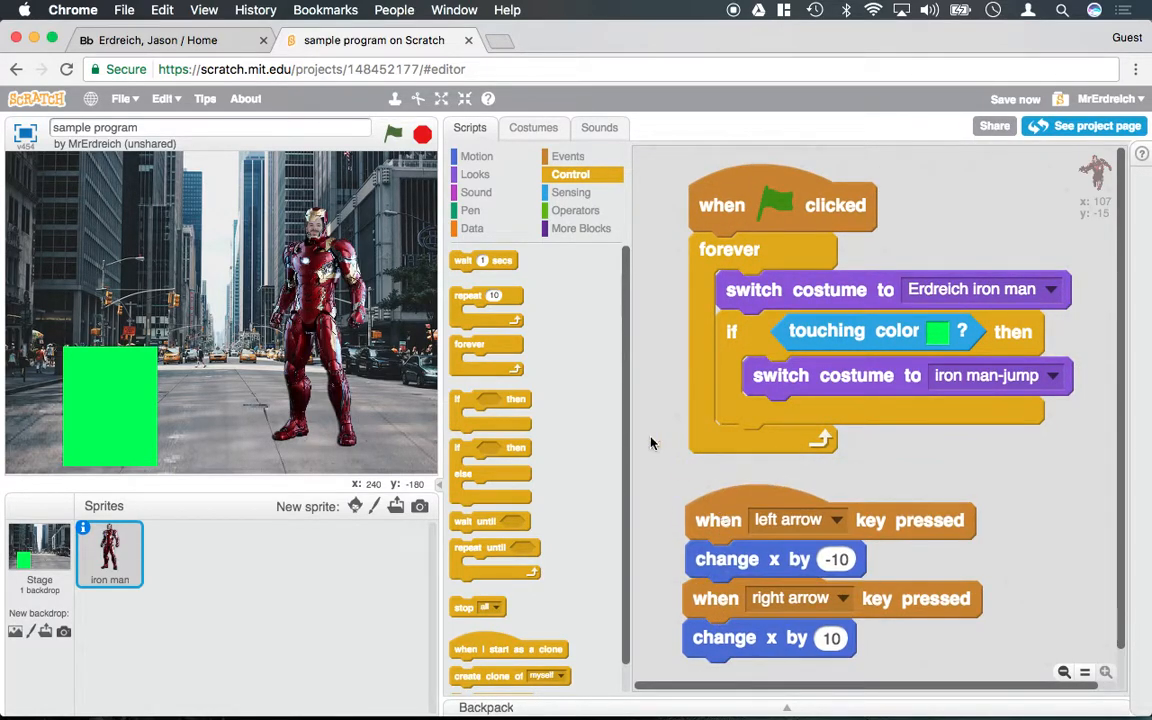
Run the project with the green flag to check the forever-wrapped costume check keeps repeating.
{"action": "left_click", "coordinate": [392, 132]}
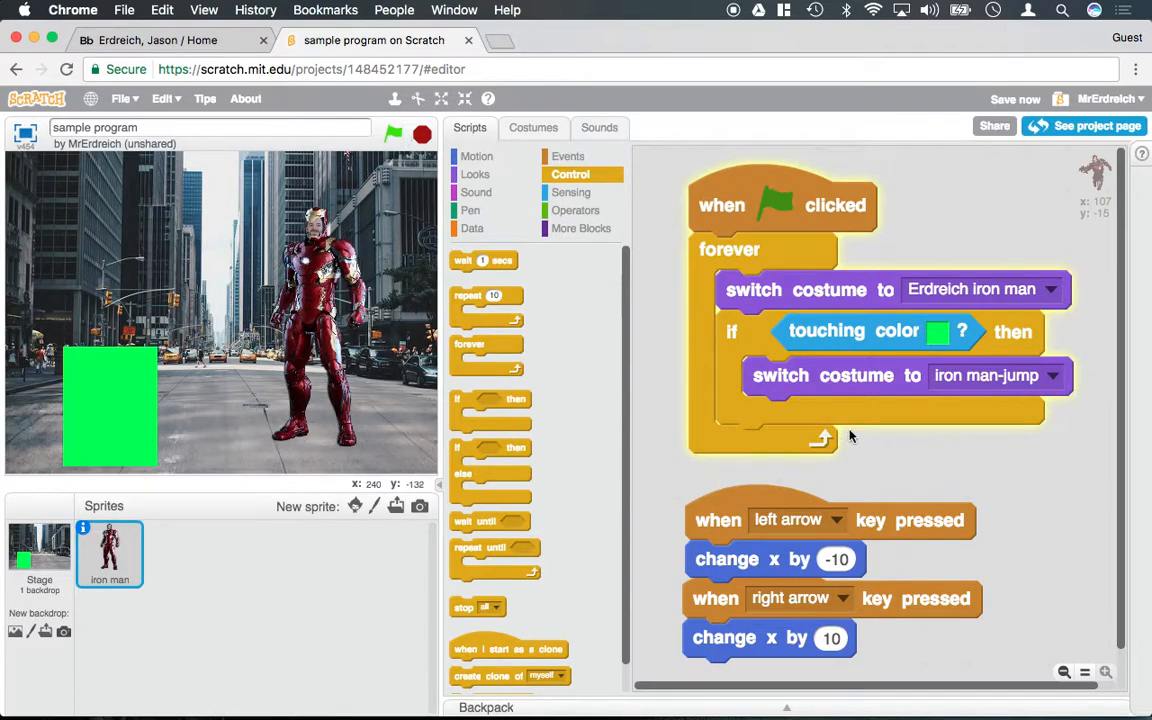
{"action": "mouse_move", "coordinate": [376, 236]}
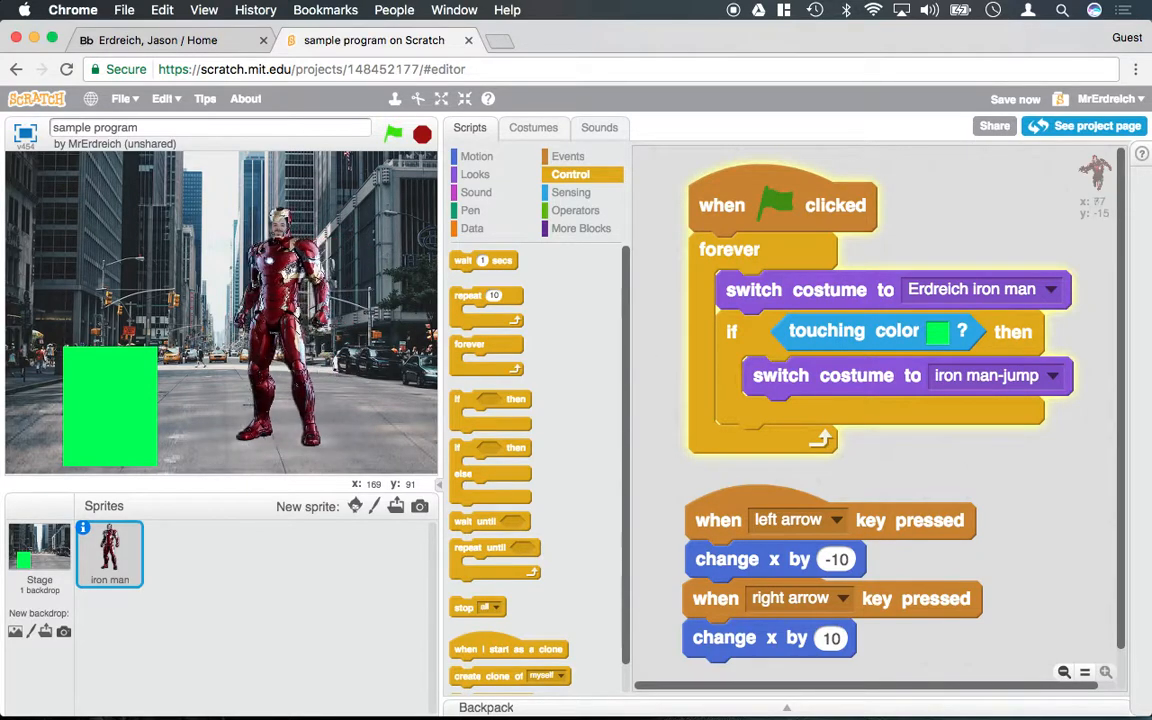
{"action": "left_click", "coordinate": [392, 134]}
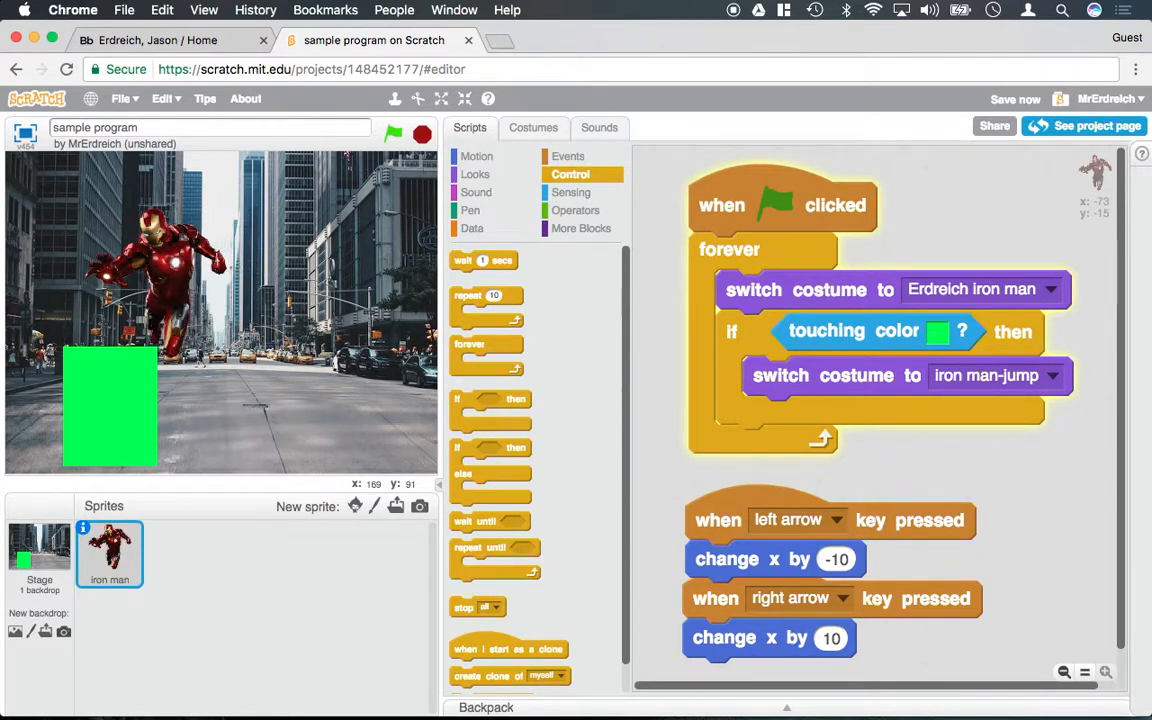
{"action": "left_click", "coordinate": [392, 132]}
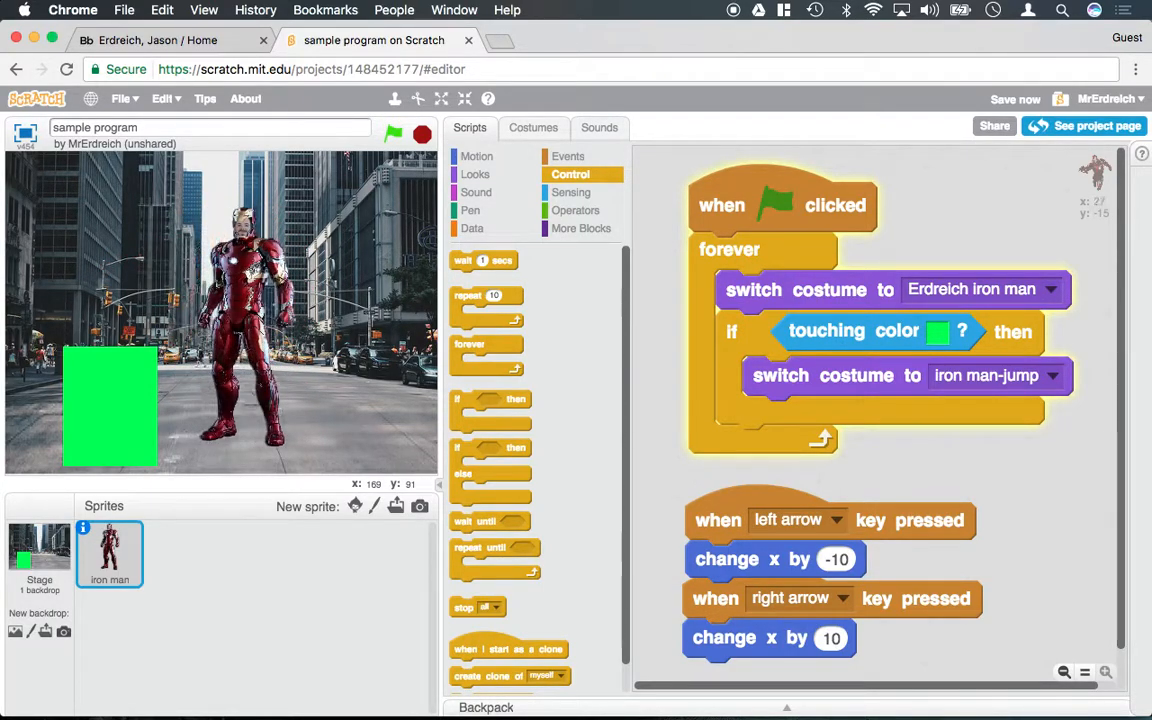
{"action": "left_click", "coordinate": [420, 134]}
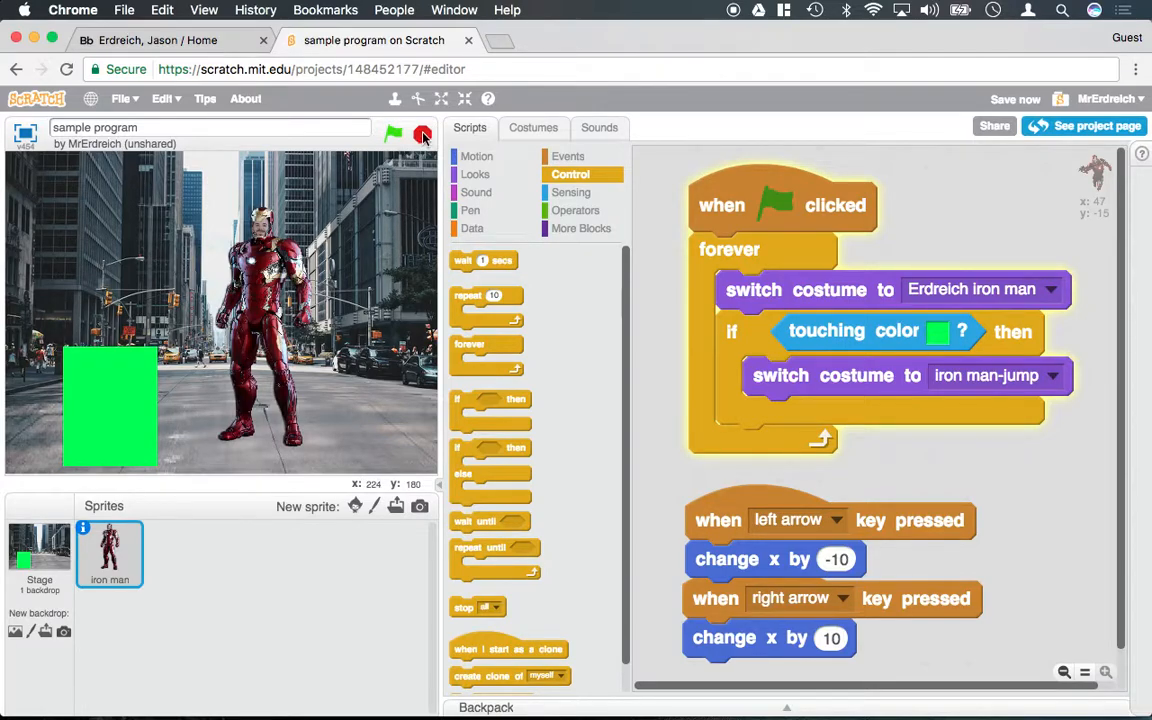